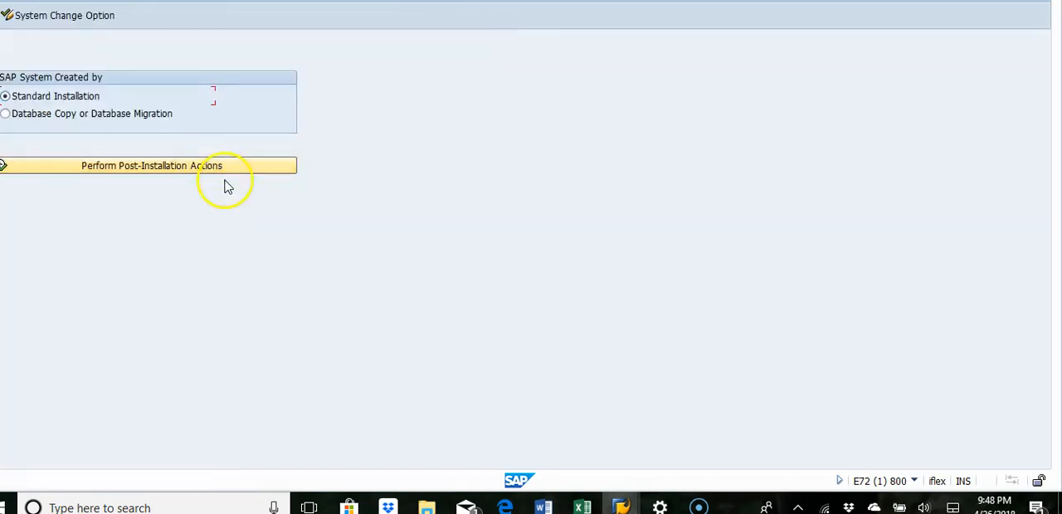
pyautogui.moveTo(533, 58)
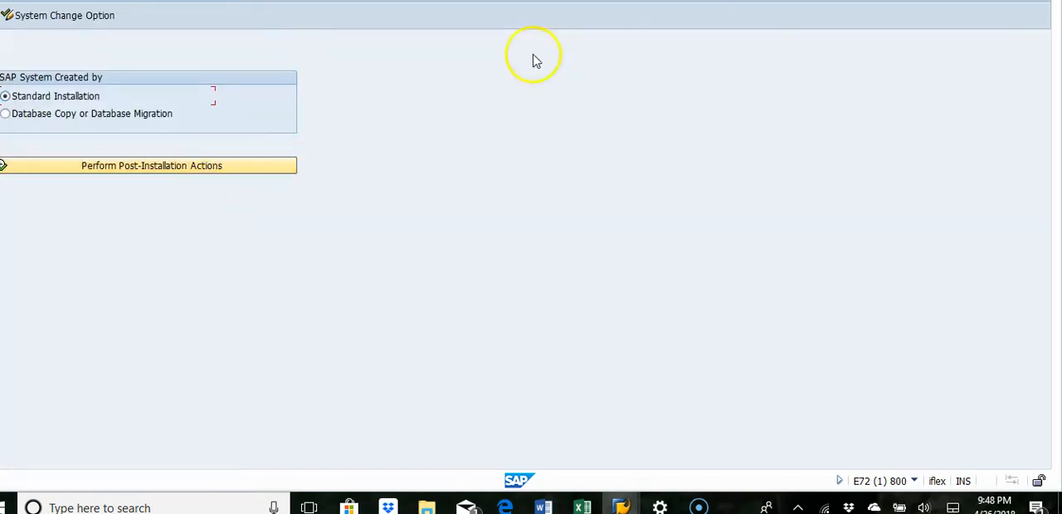
pyautogui.moveTo(199, 75)
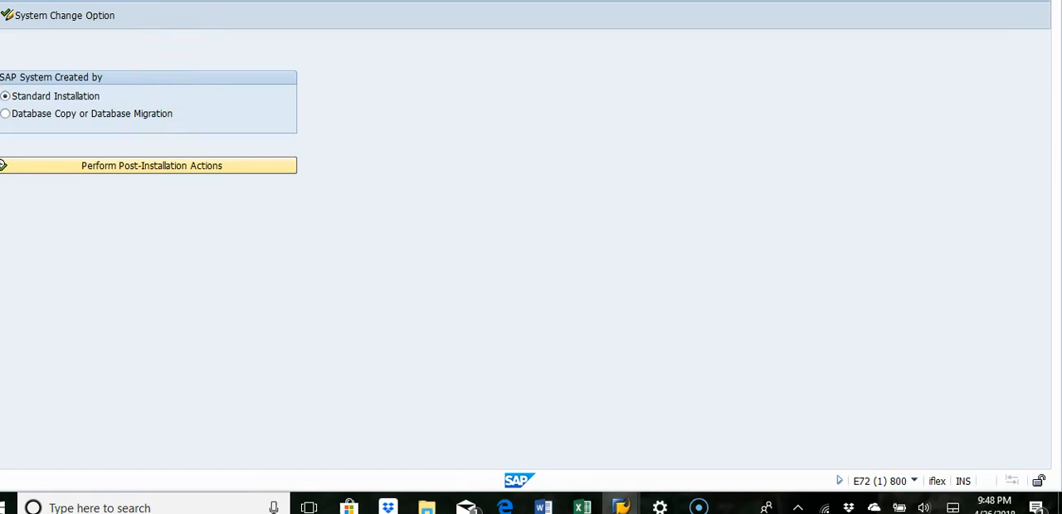
# Step: Run Perform Post-Installation Actions and scroll the log to the April 2018 RDDIT097 entries
pyautogui.click(151, 165)
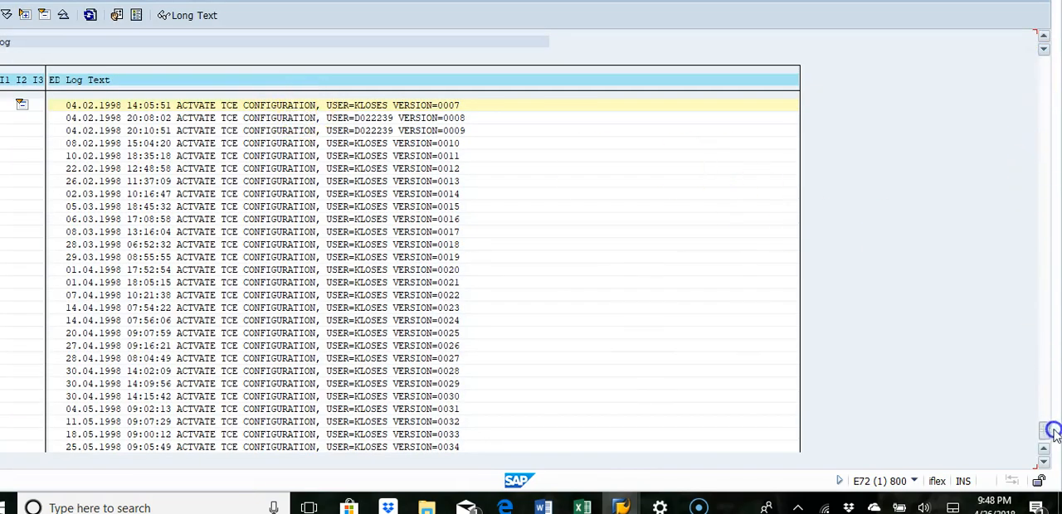
pyautogui.scroll(-3)
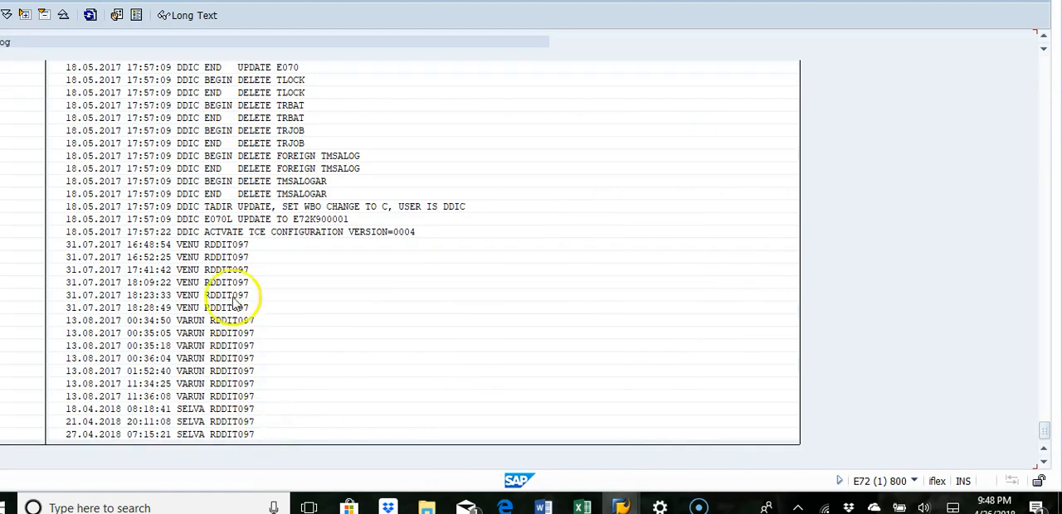
pyautogui.moveTo(212, 461)
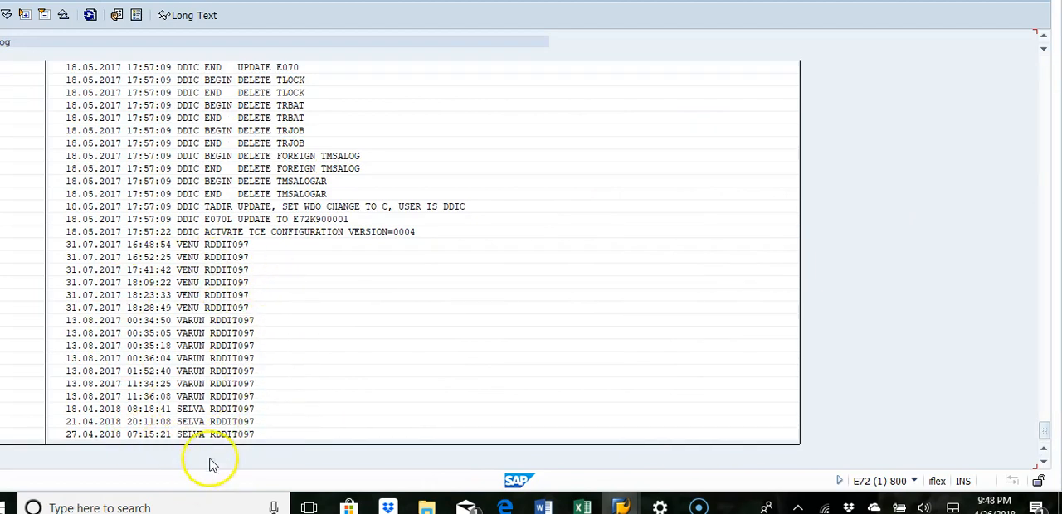
pyautogui.moveTo(196, 382)
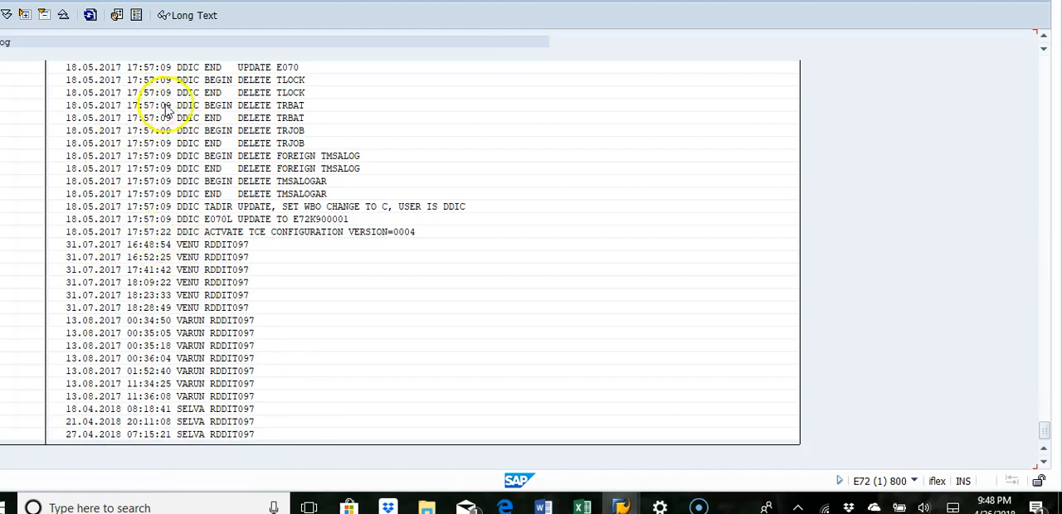
pyautogui.moveTo(205, 62)
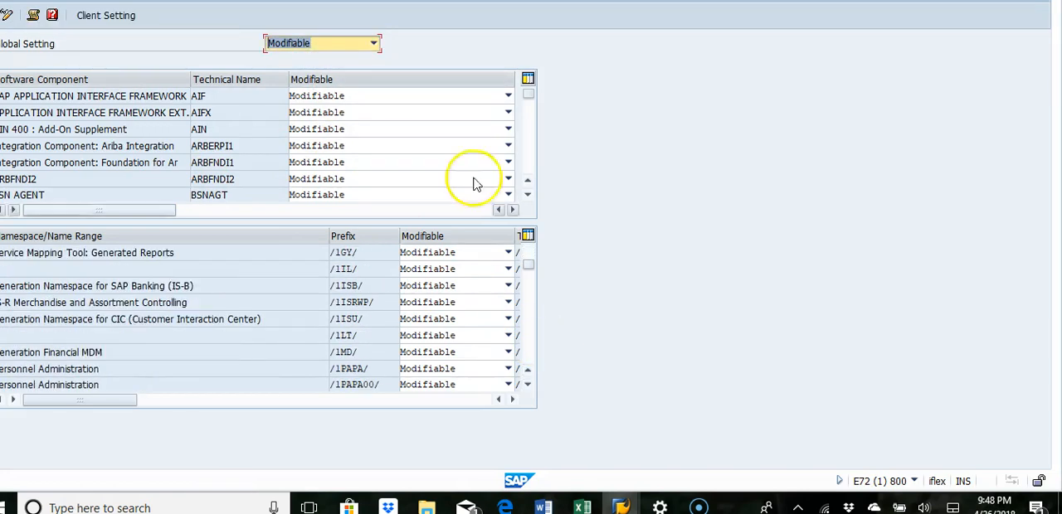
# Step: Set the System Change Option global setting to Modifiable
pyautogui.click(373, 44)
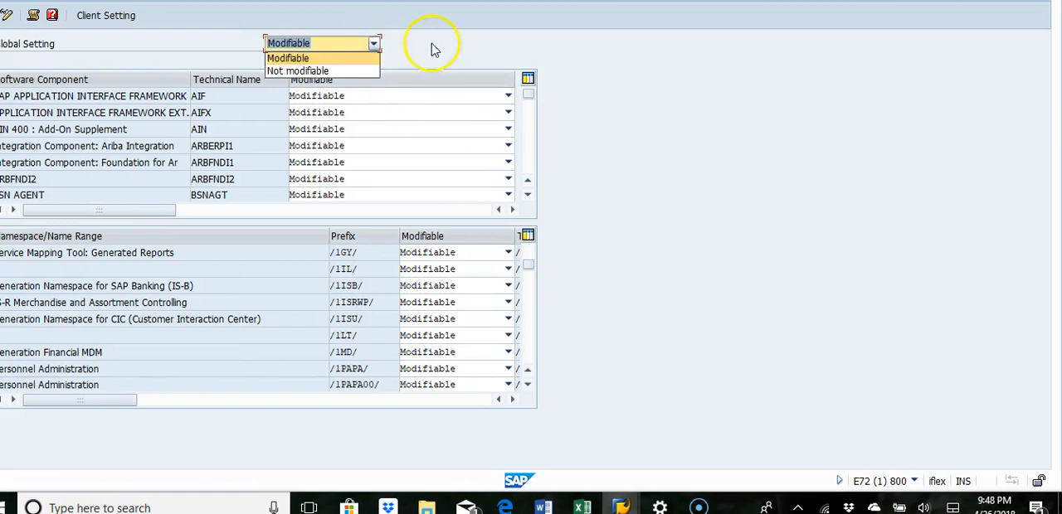
pyautogui.click(288, 58)
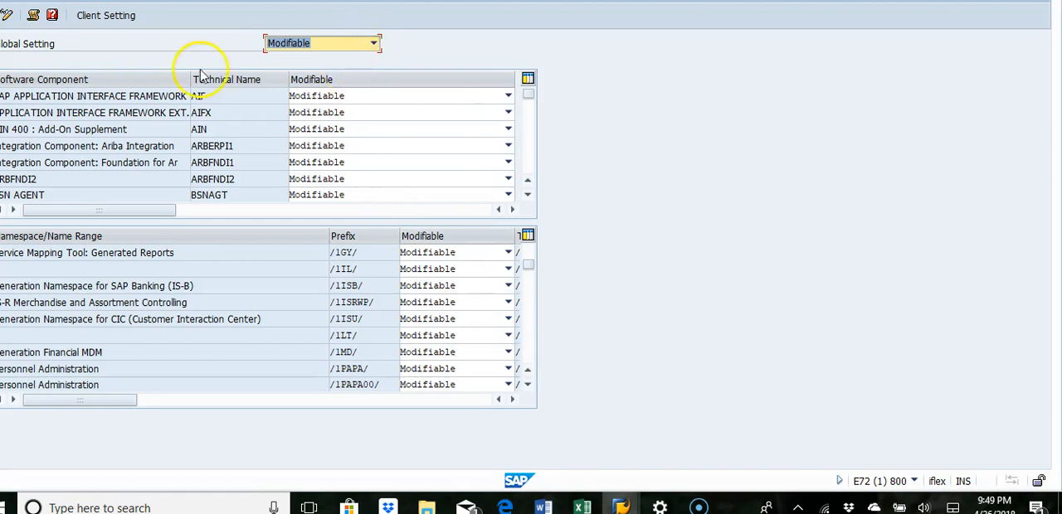
pyautogui.moveTo(786, 243)
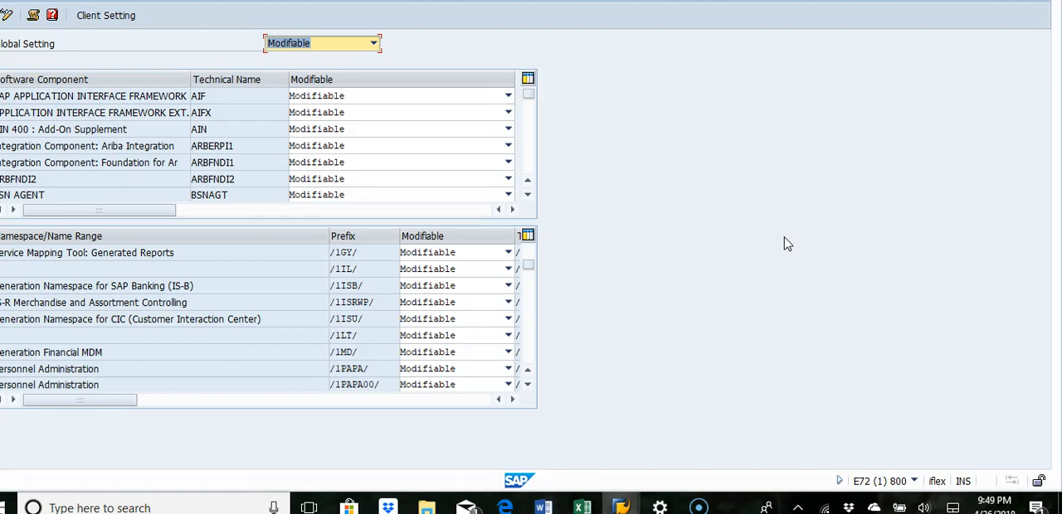
pyautogui.moveTo(34, 15)
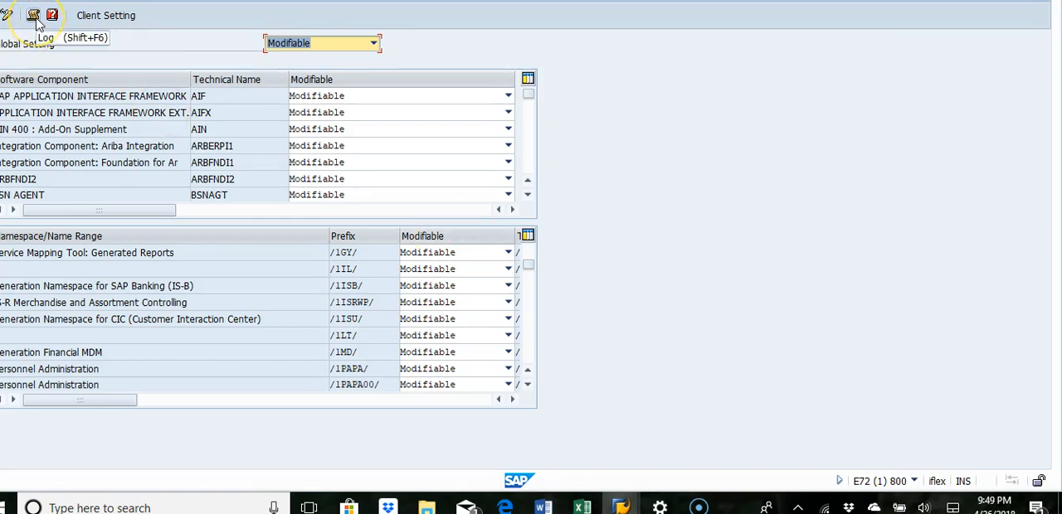
# Step: Open the System Change Option setting log and scroll through the Not Modifiable-to-Modifiable entries
pyautogui.click(34, 15)
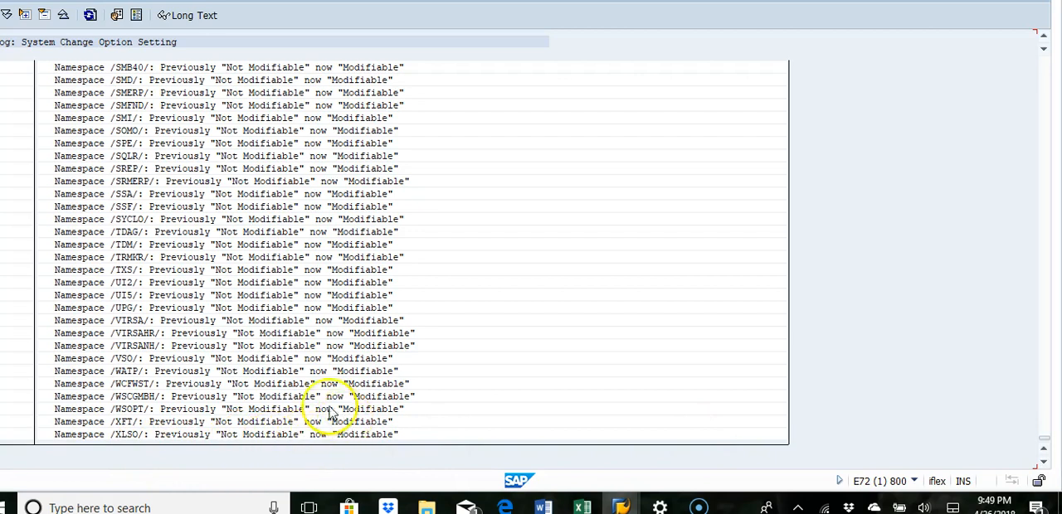
pyautogui.moveTo(182, 252)
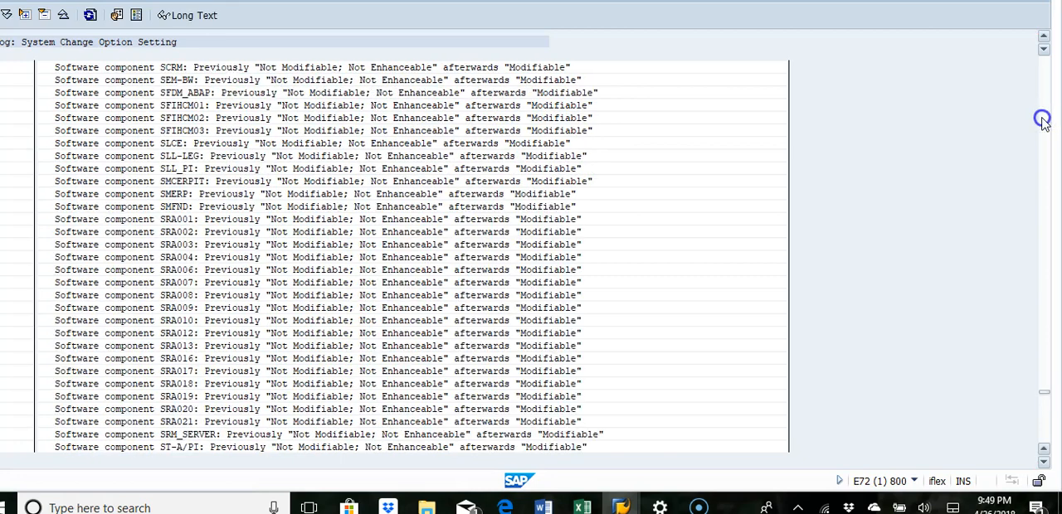
pyautogui.scroll(-3)
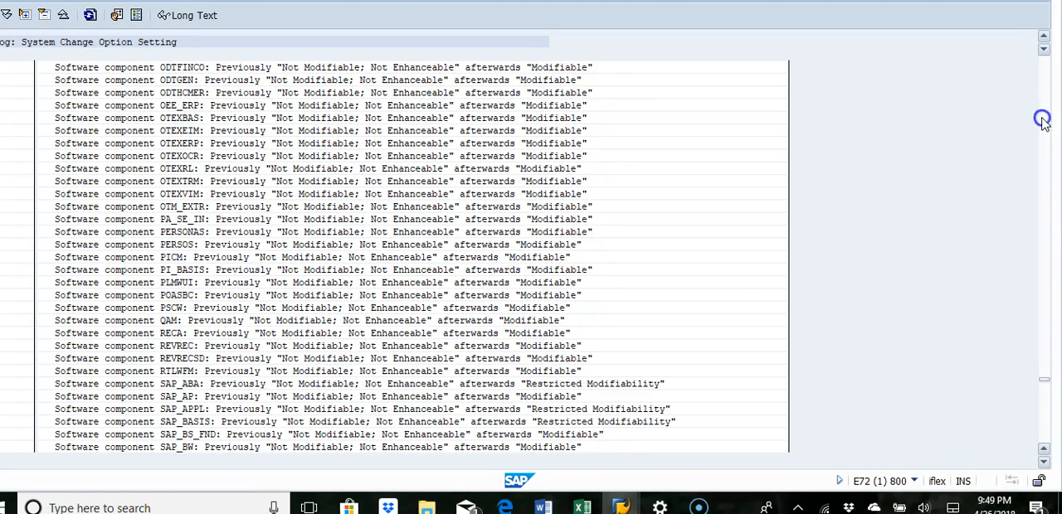